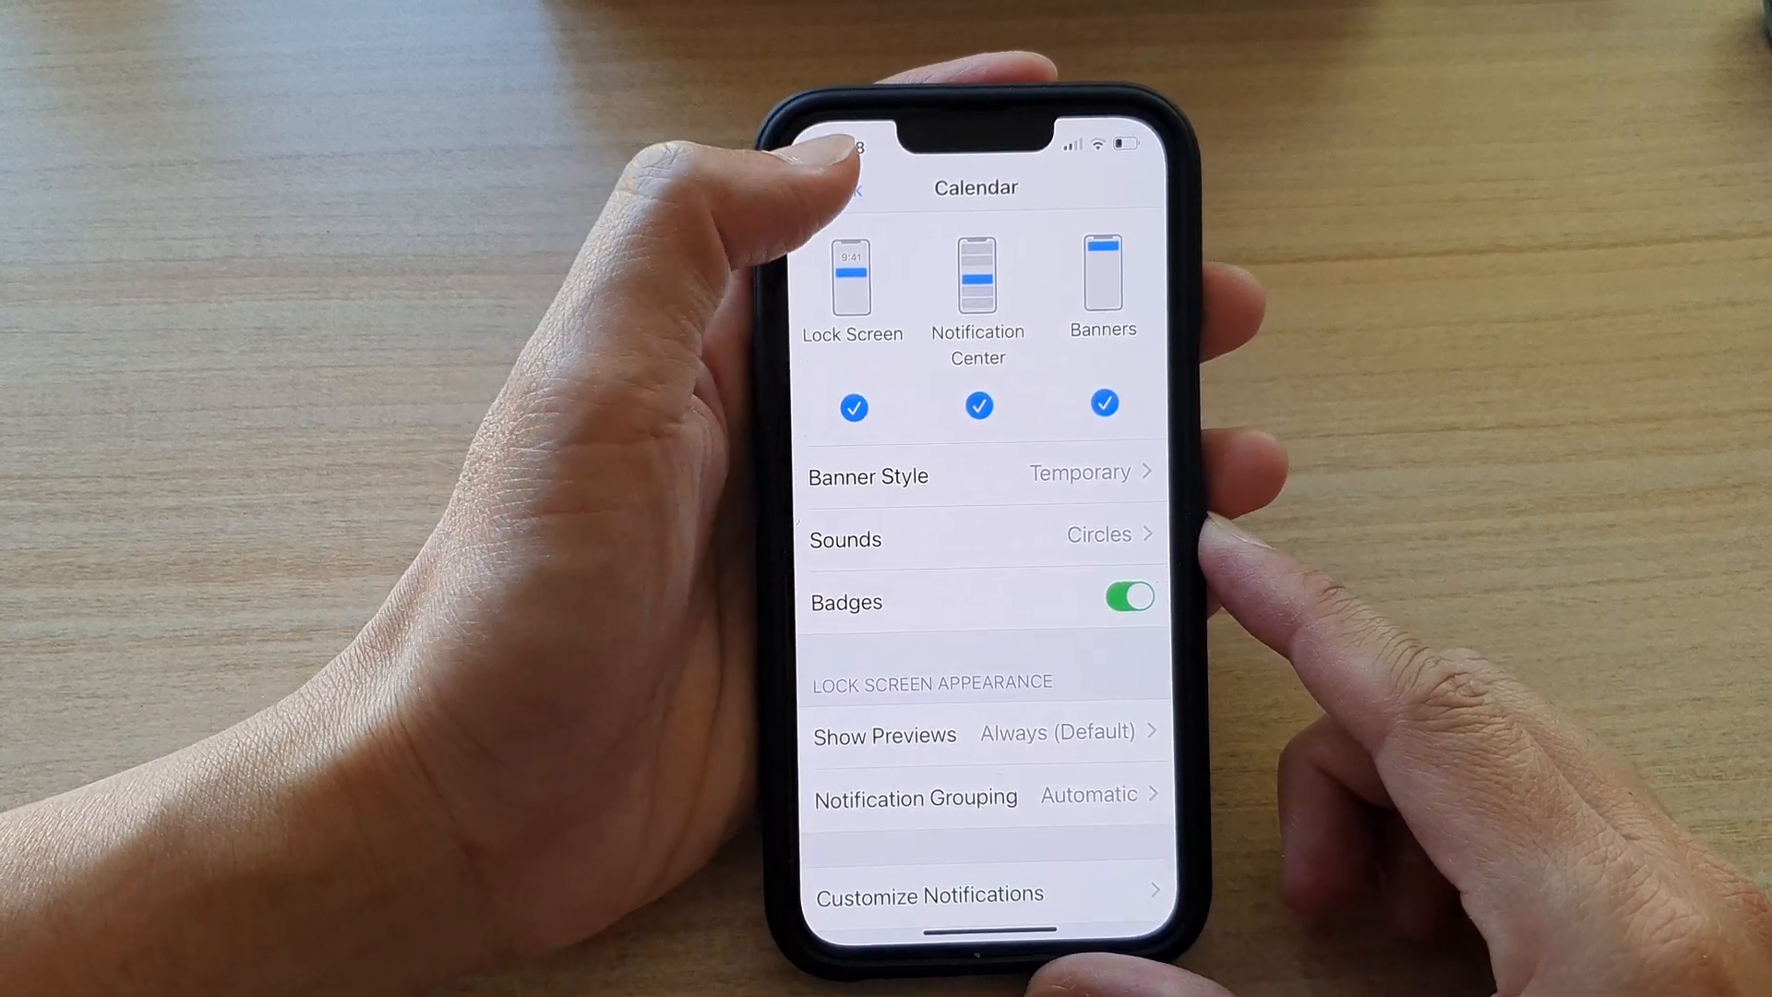
# Back out of Calendar's notification settings toward the home screen
pyautogui.click(853, 187)
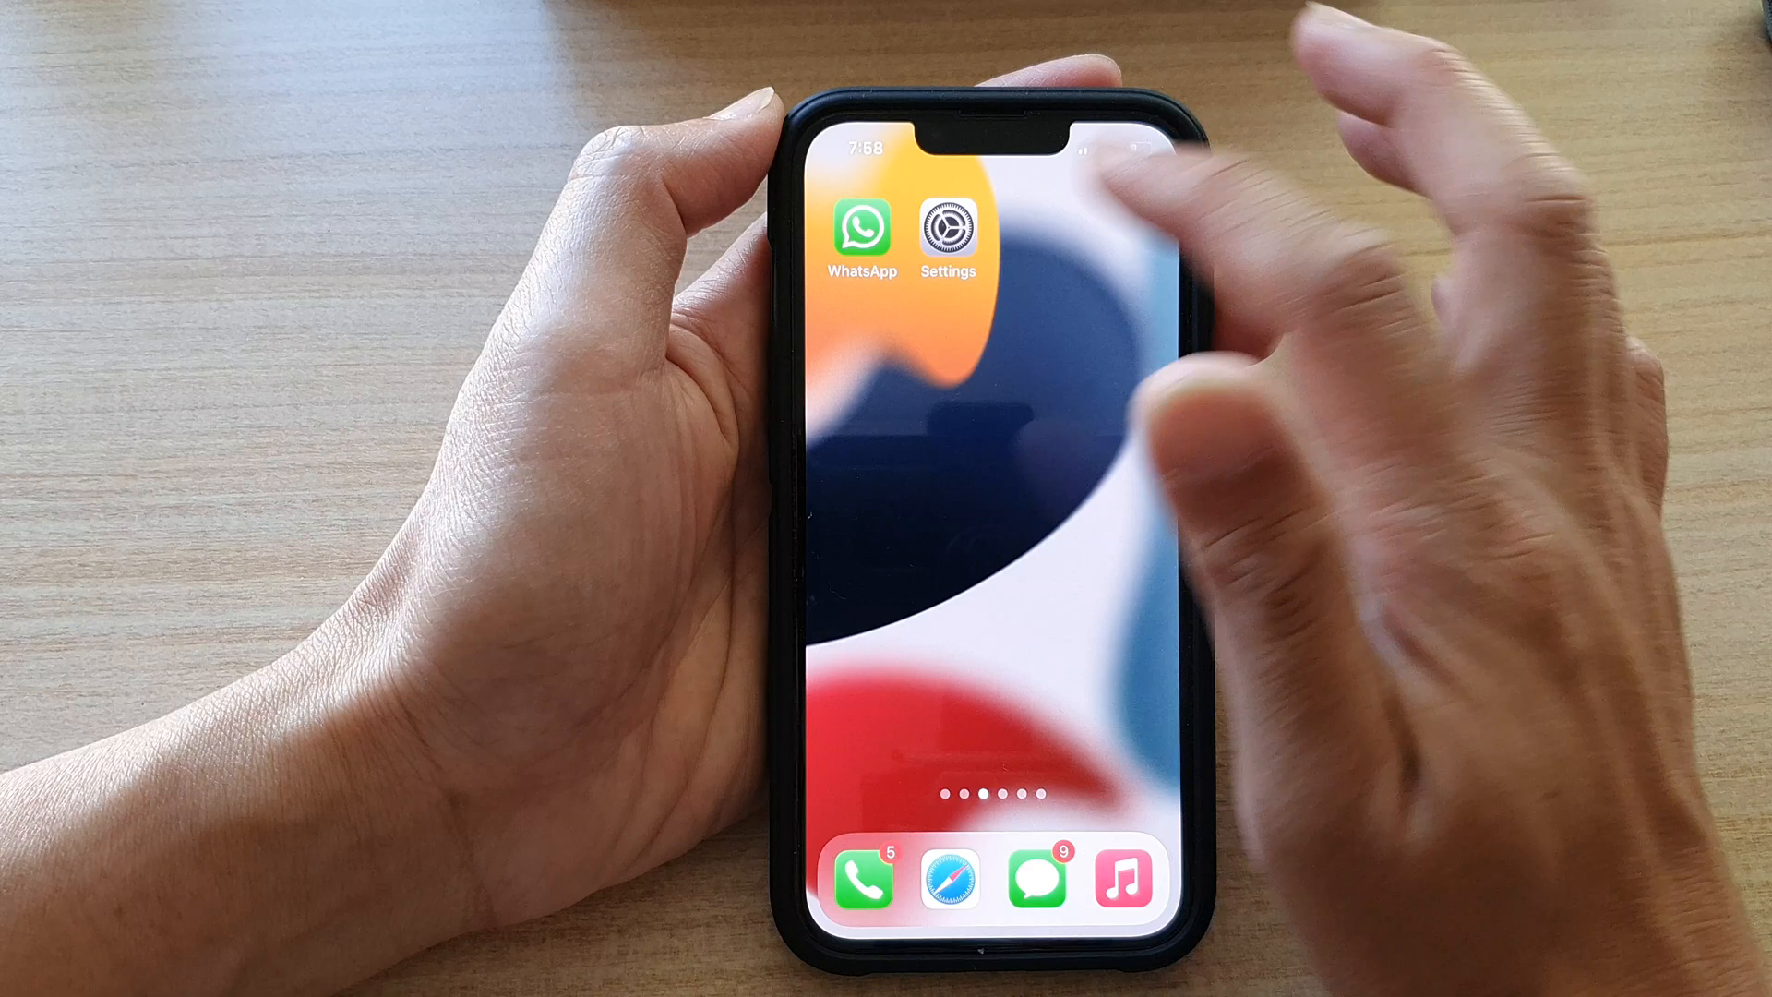
# Reopen Settings and go into Notifications, where Calendar shows Immediate, Announce
pyautogui.click(947, 226)
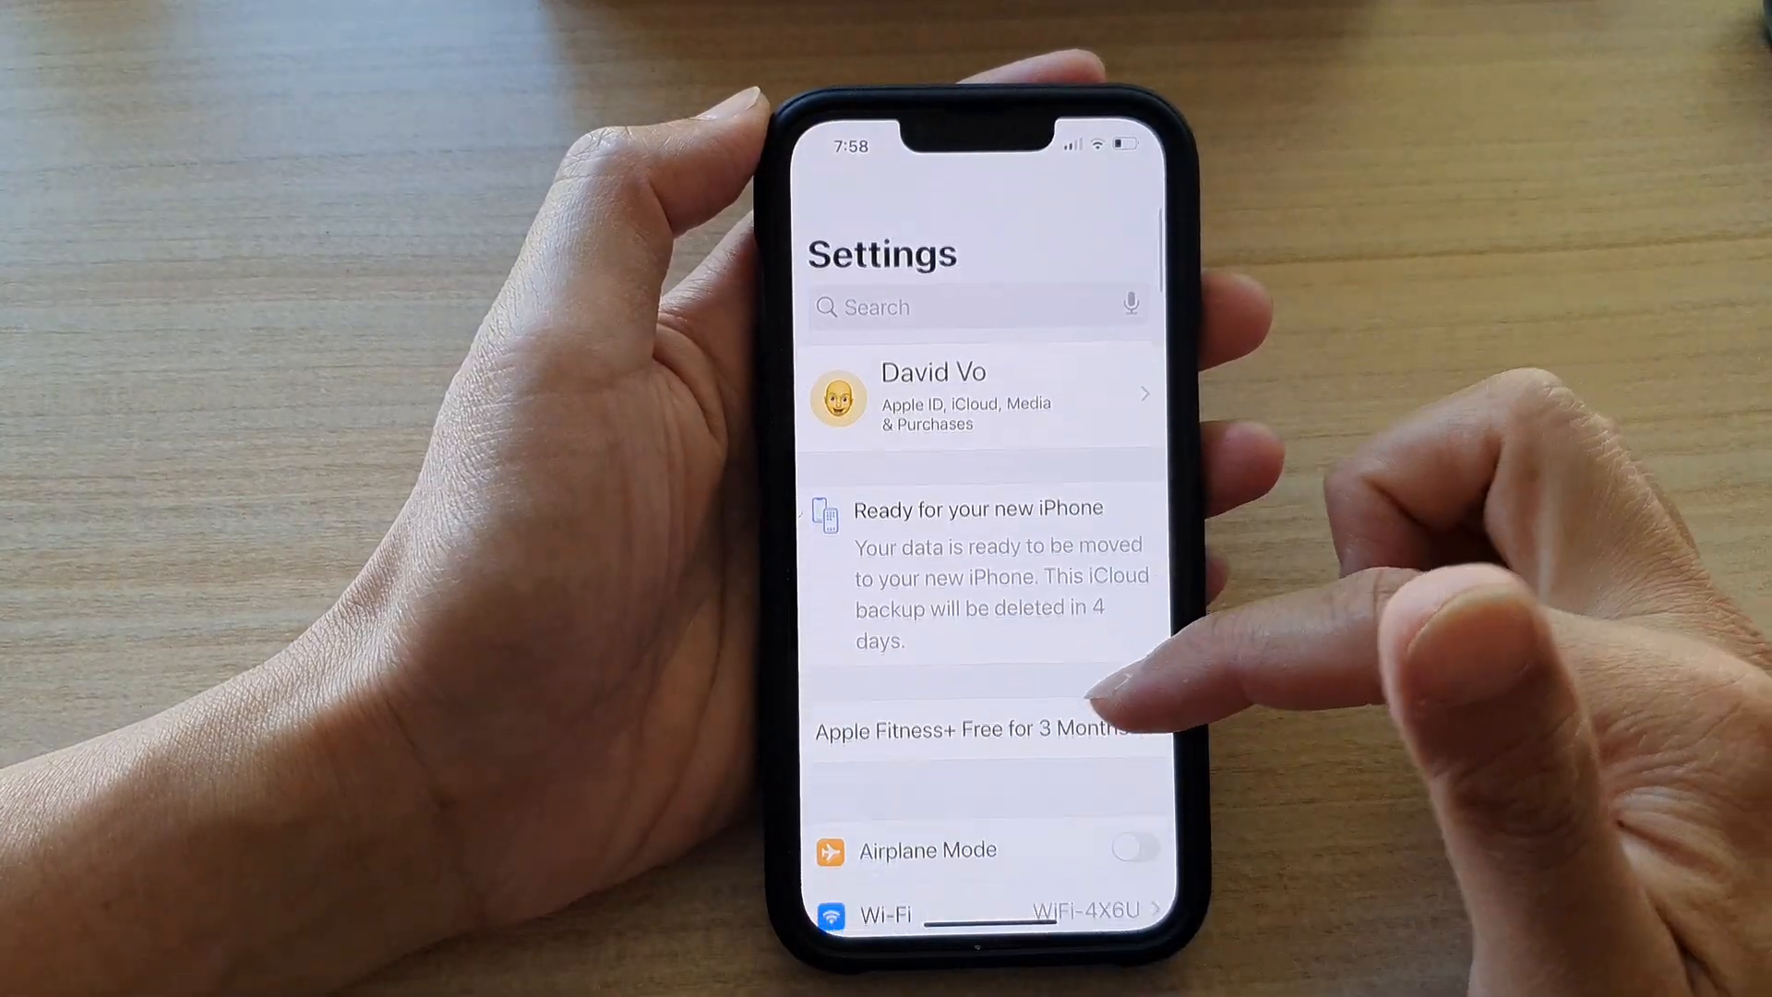
pyautogui.scroll(-3)
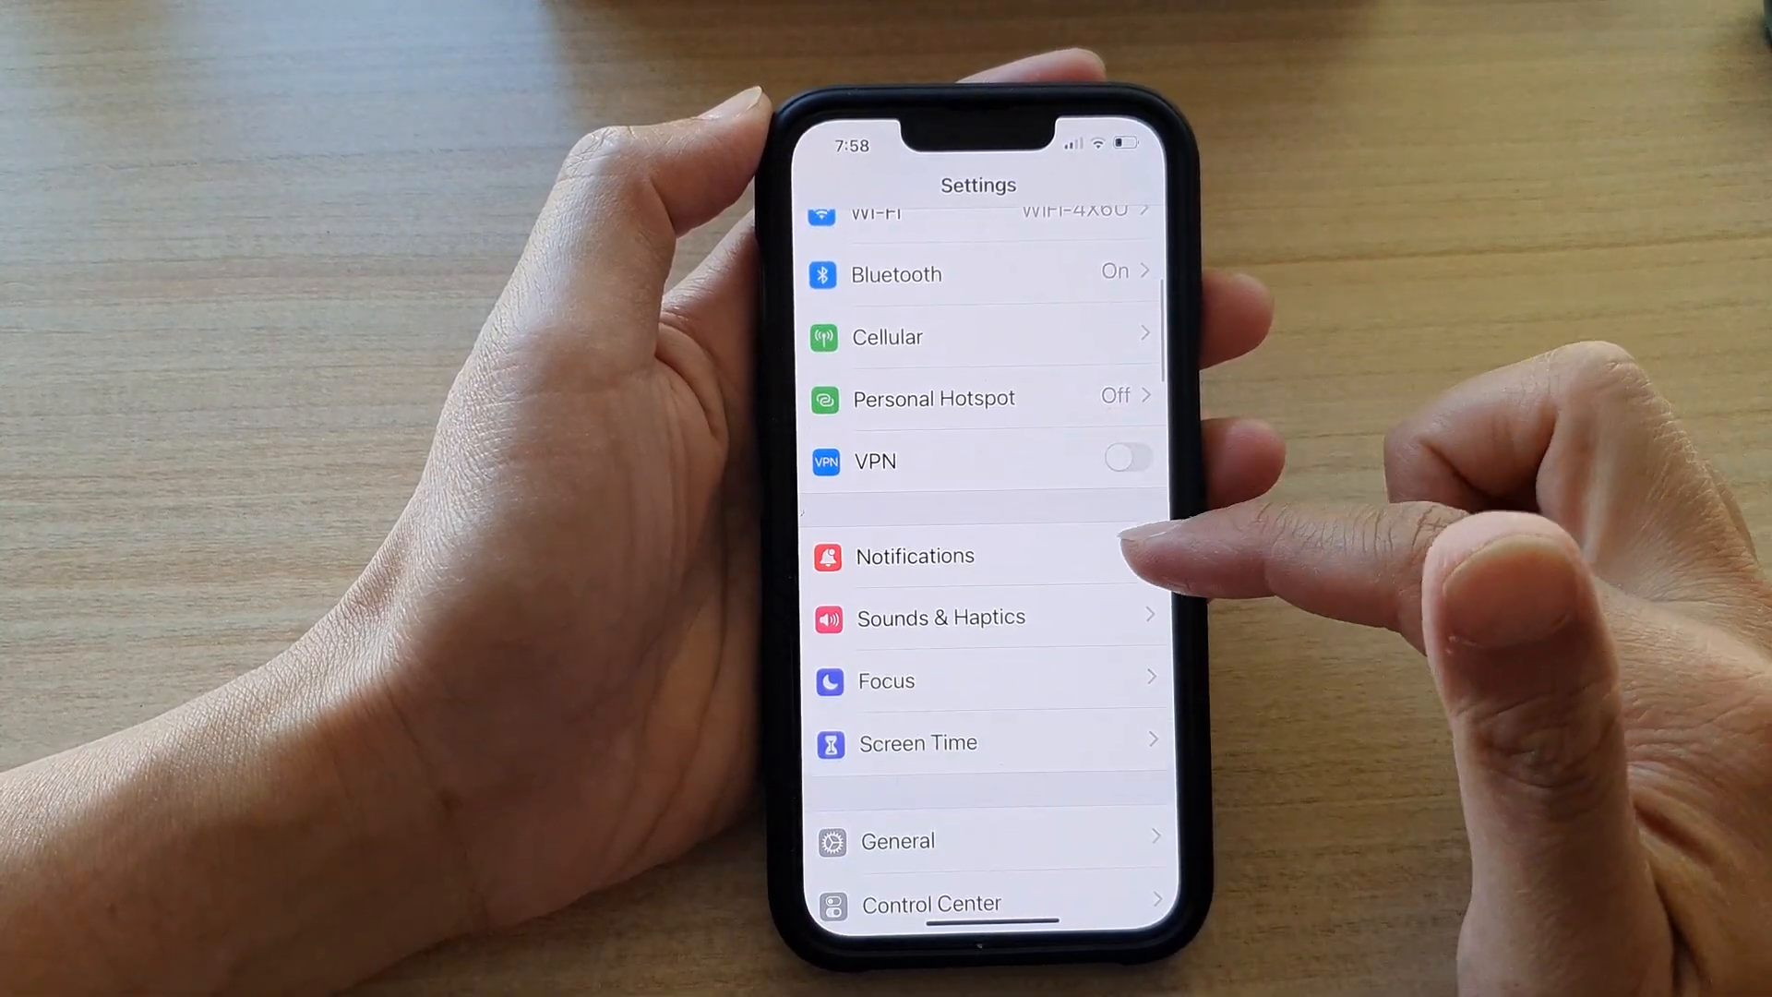
pyautogui.click(914, 555)
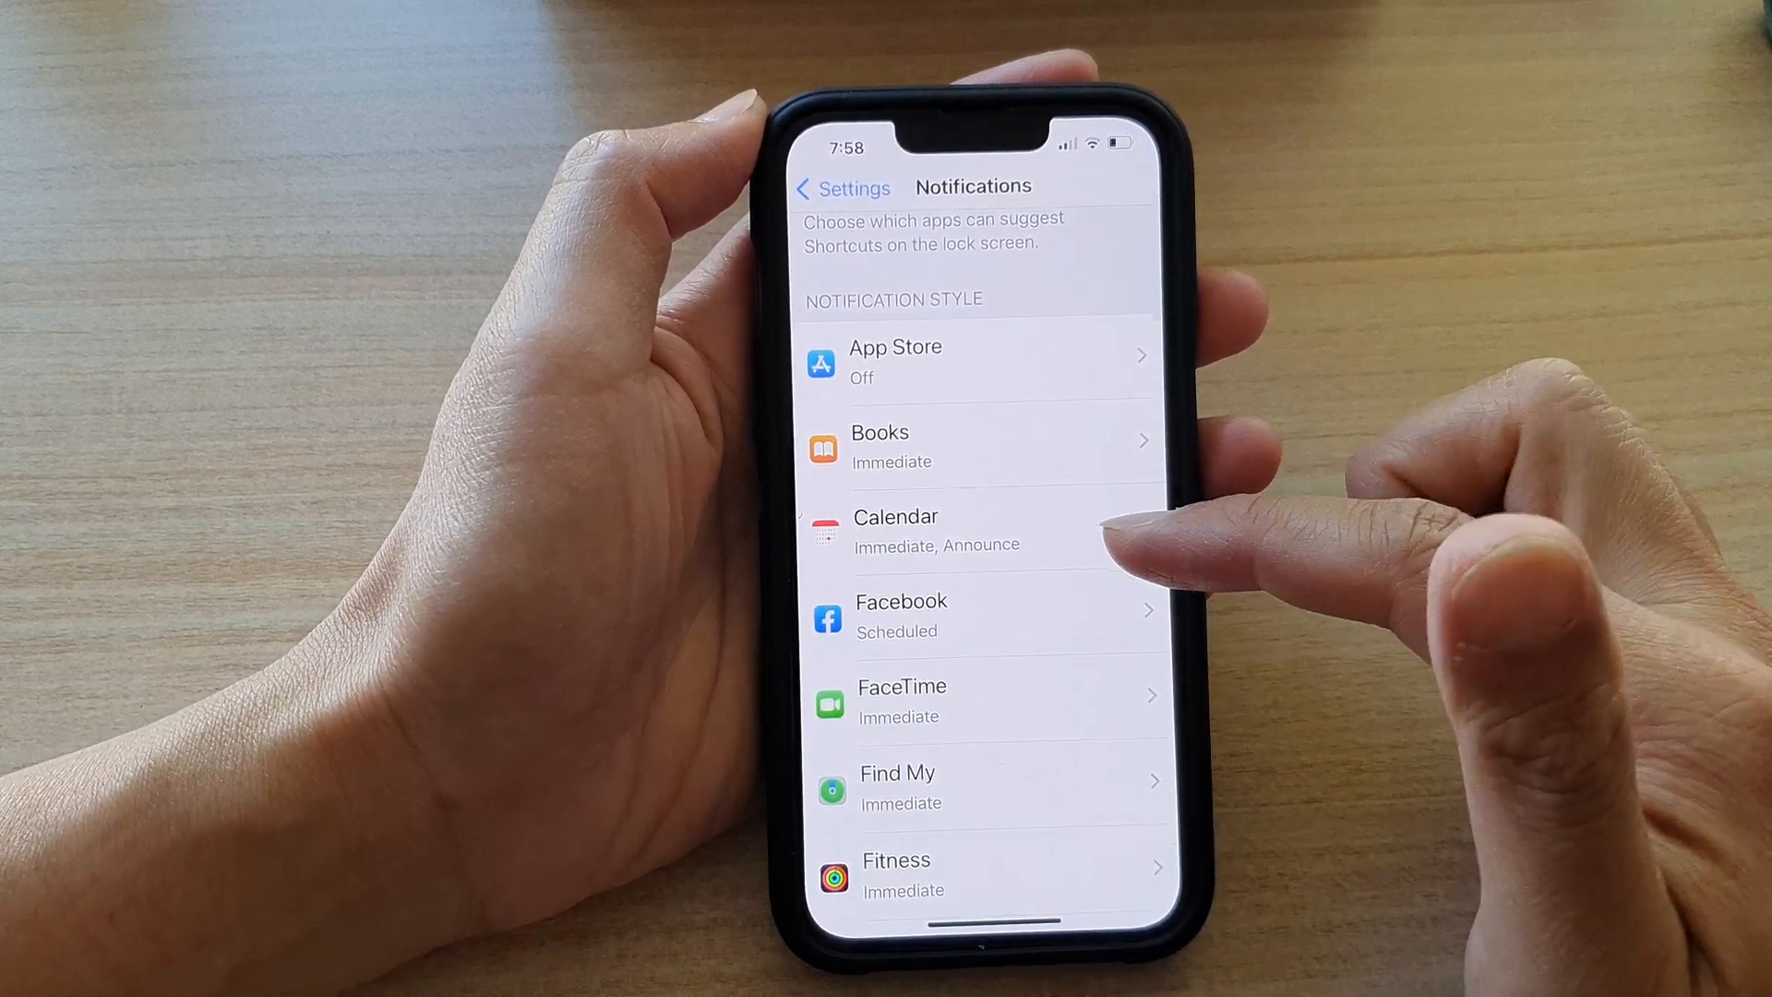
# Enter Calendar's notification settings and reveal its Sounds list, currently Circles
pyautogui.click(893, 530)
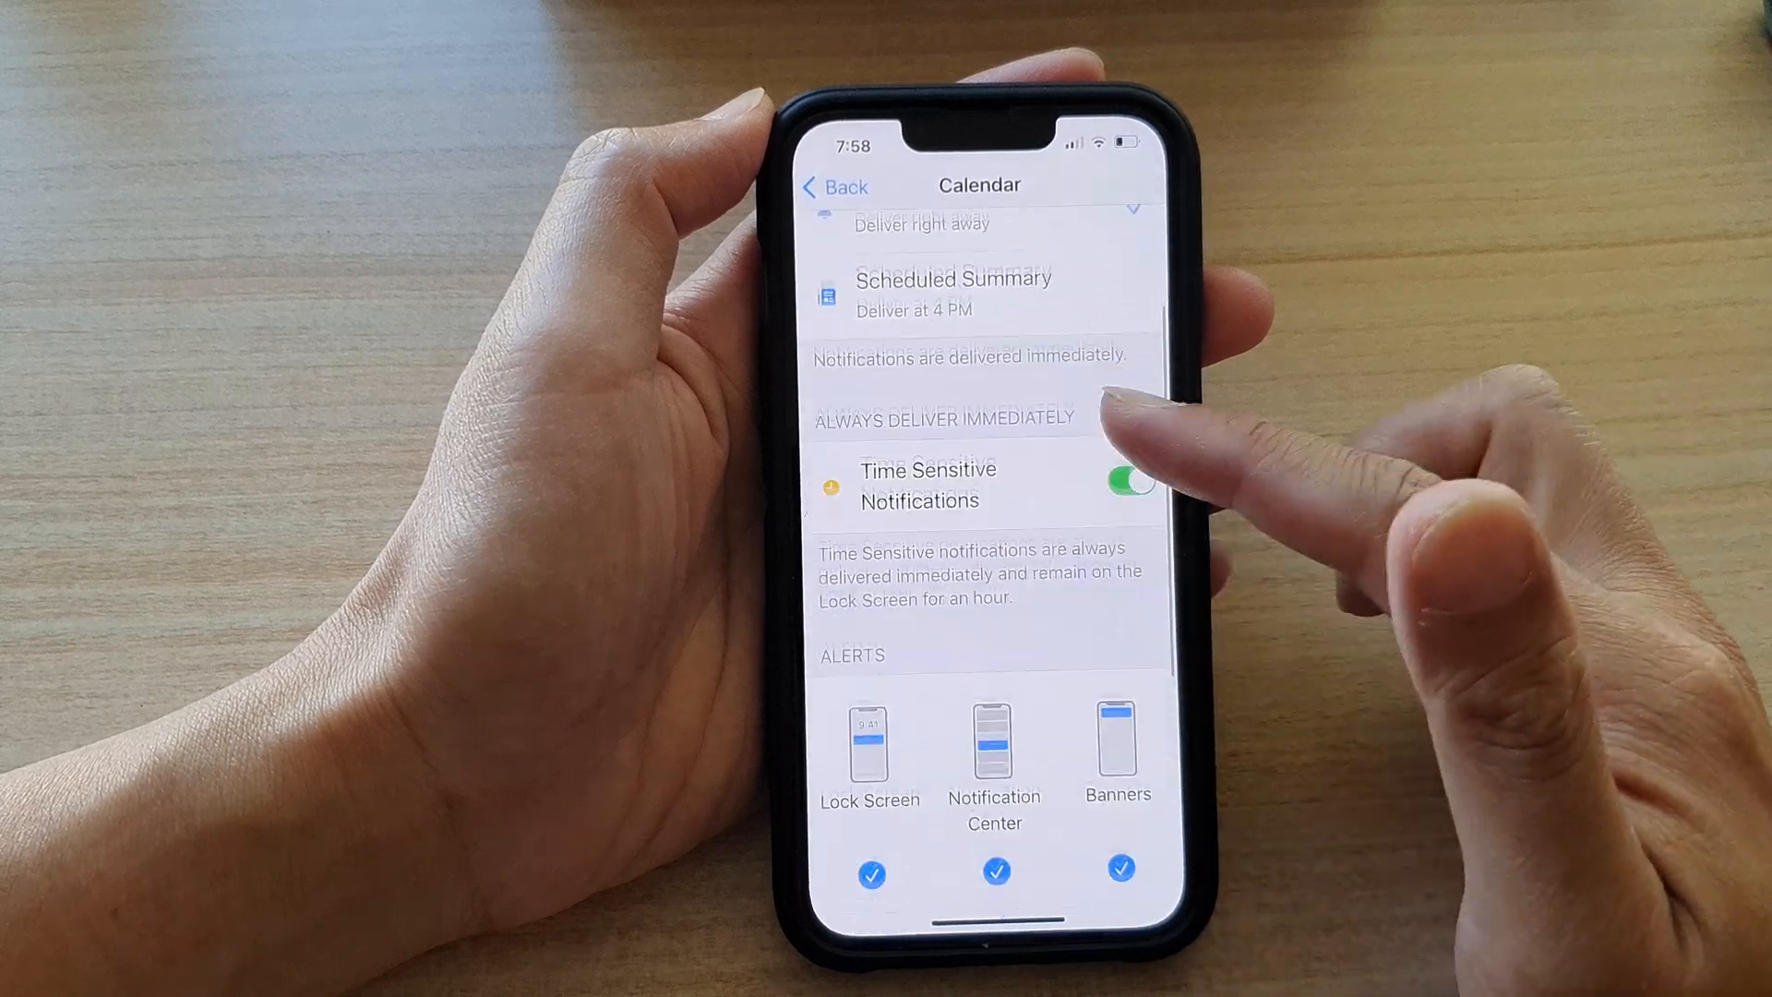
pyautogui.scroll(-3)
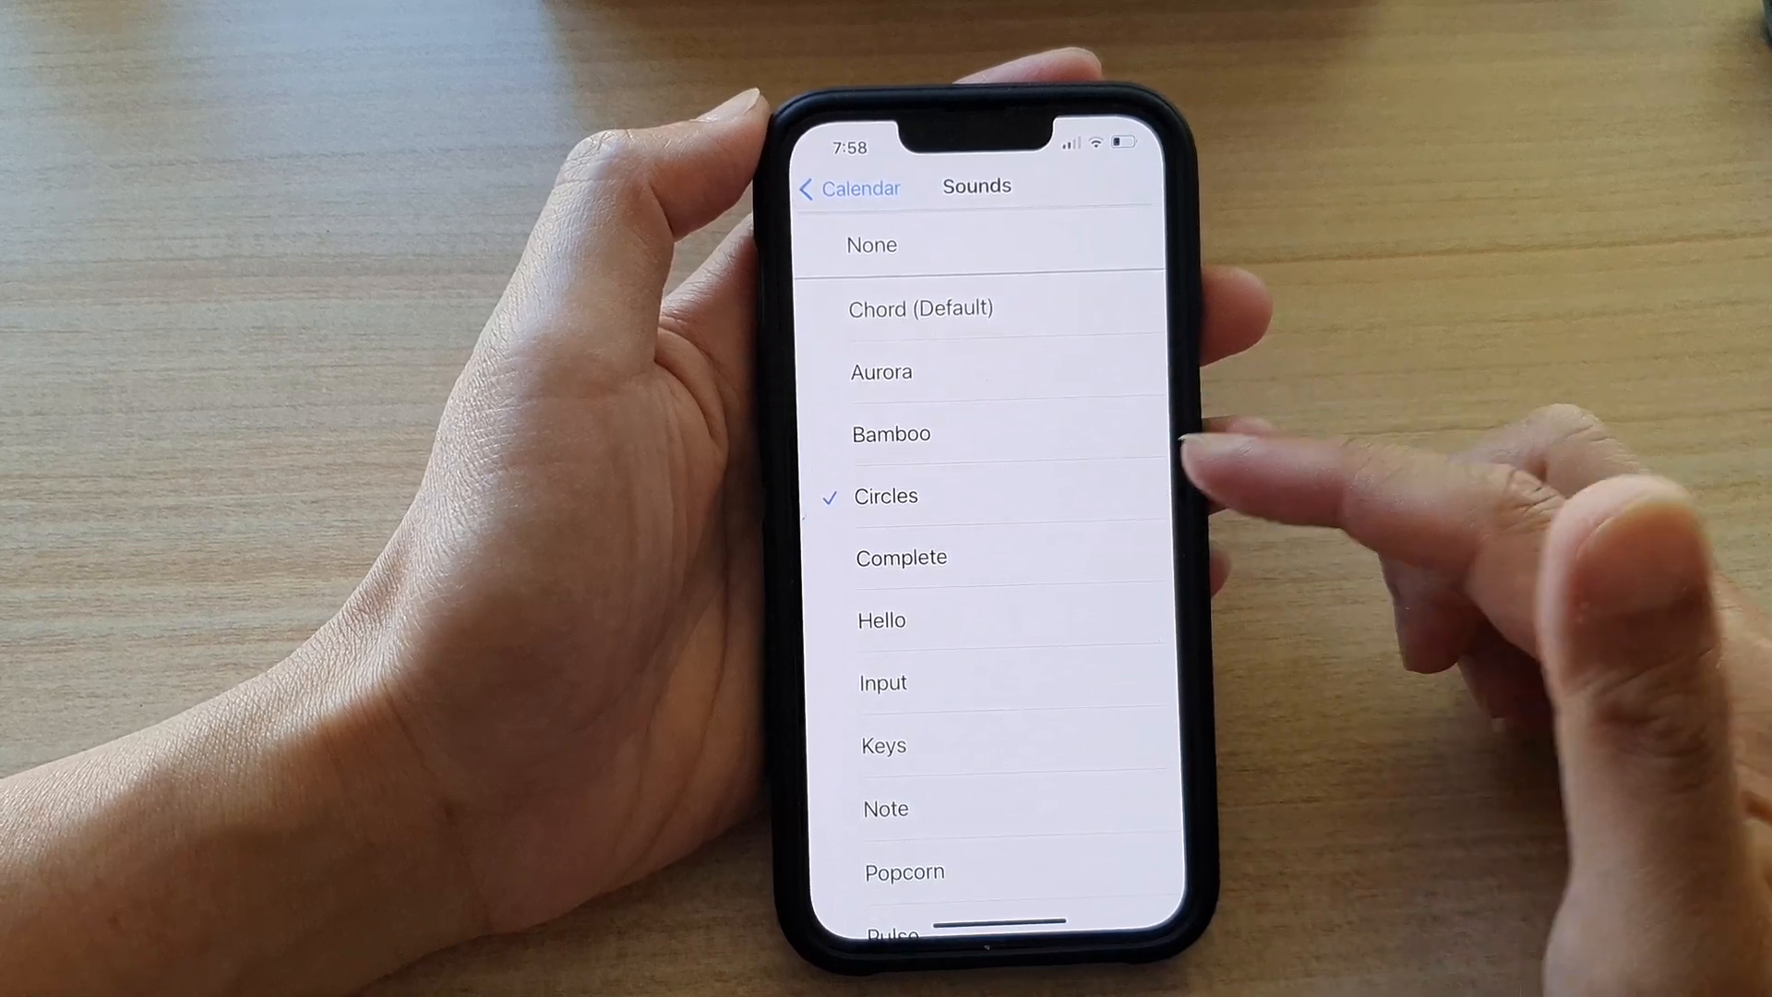
# Preview Hello and Pulse tones, then move down to the Ringtones to pick Apex
pyautogui.click(883, 620)
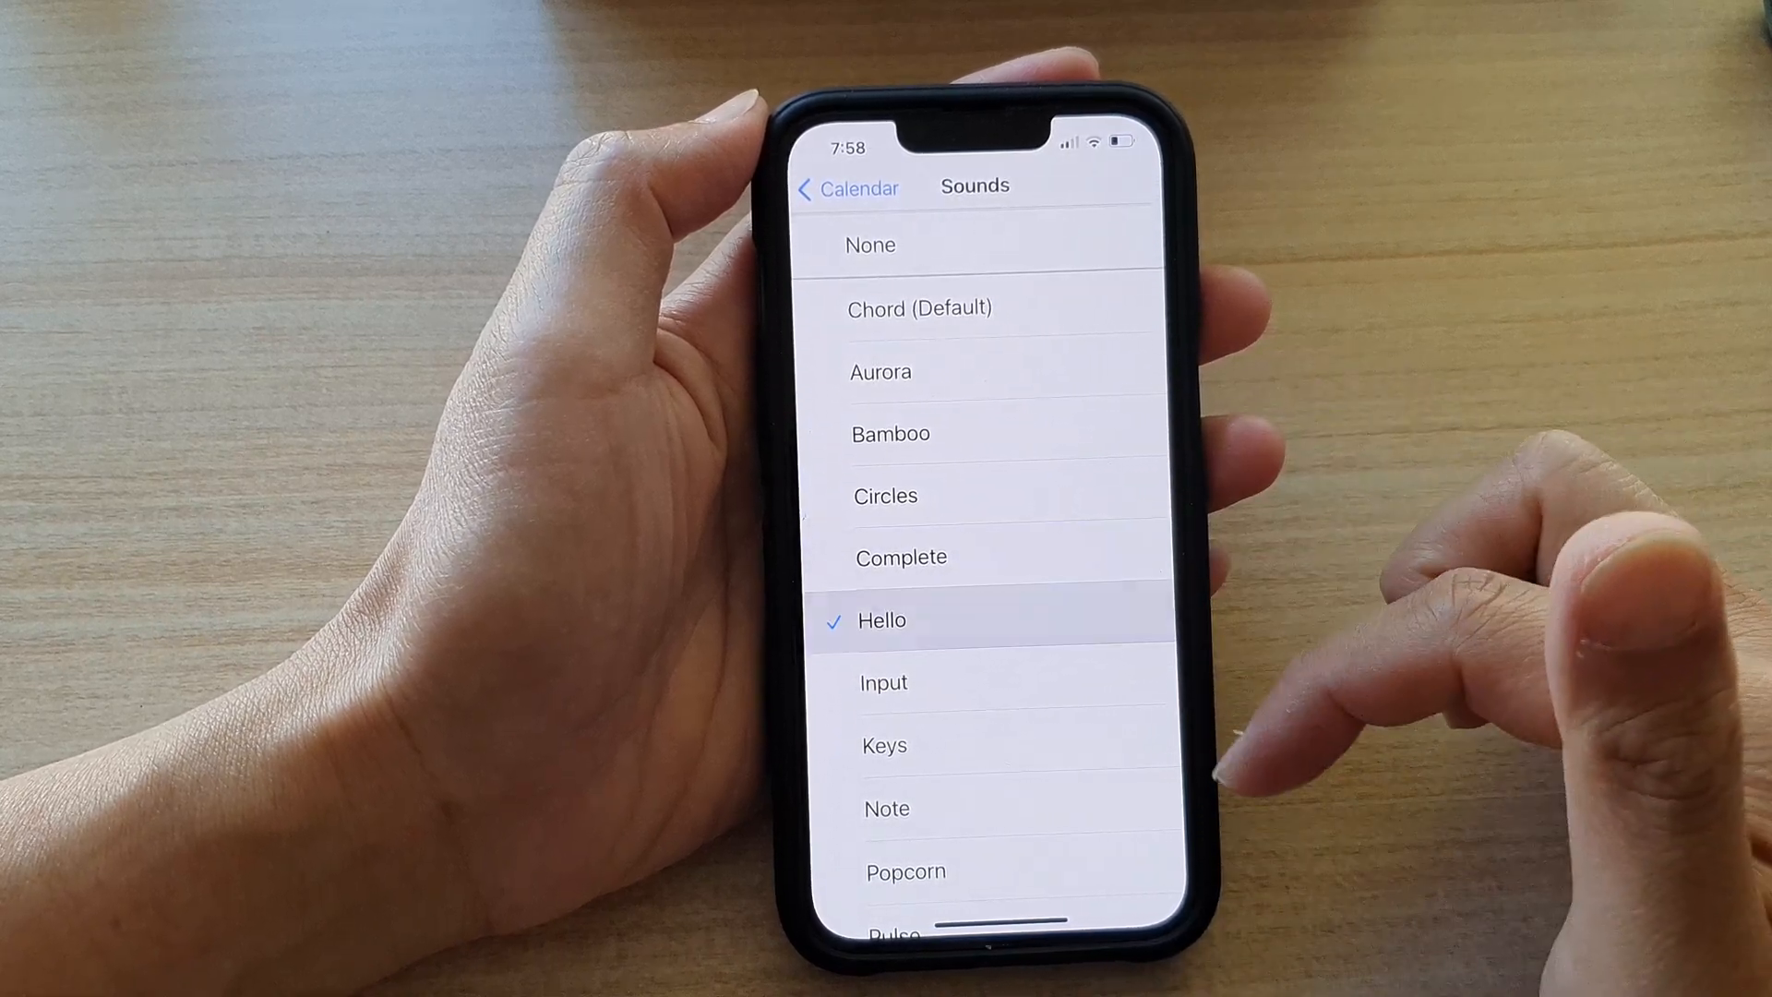
pyautogui.click(885, 747)
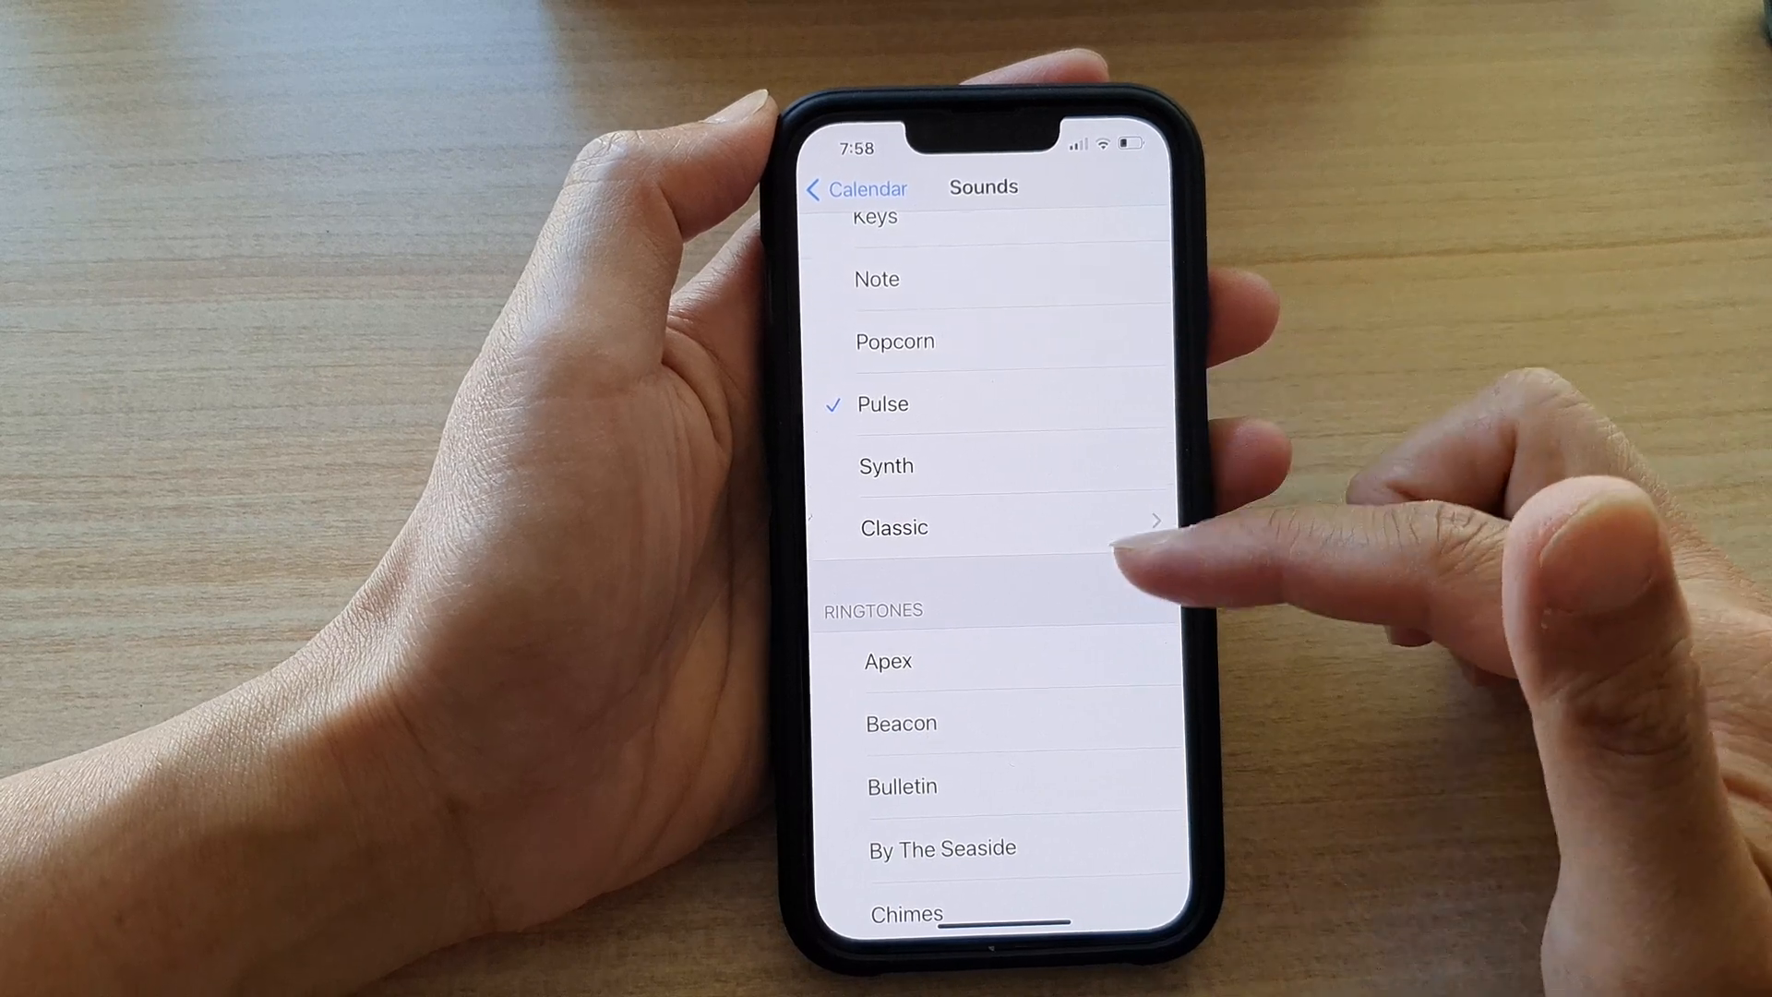
pyautogui.scroll(-3)
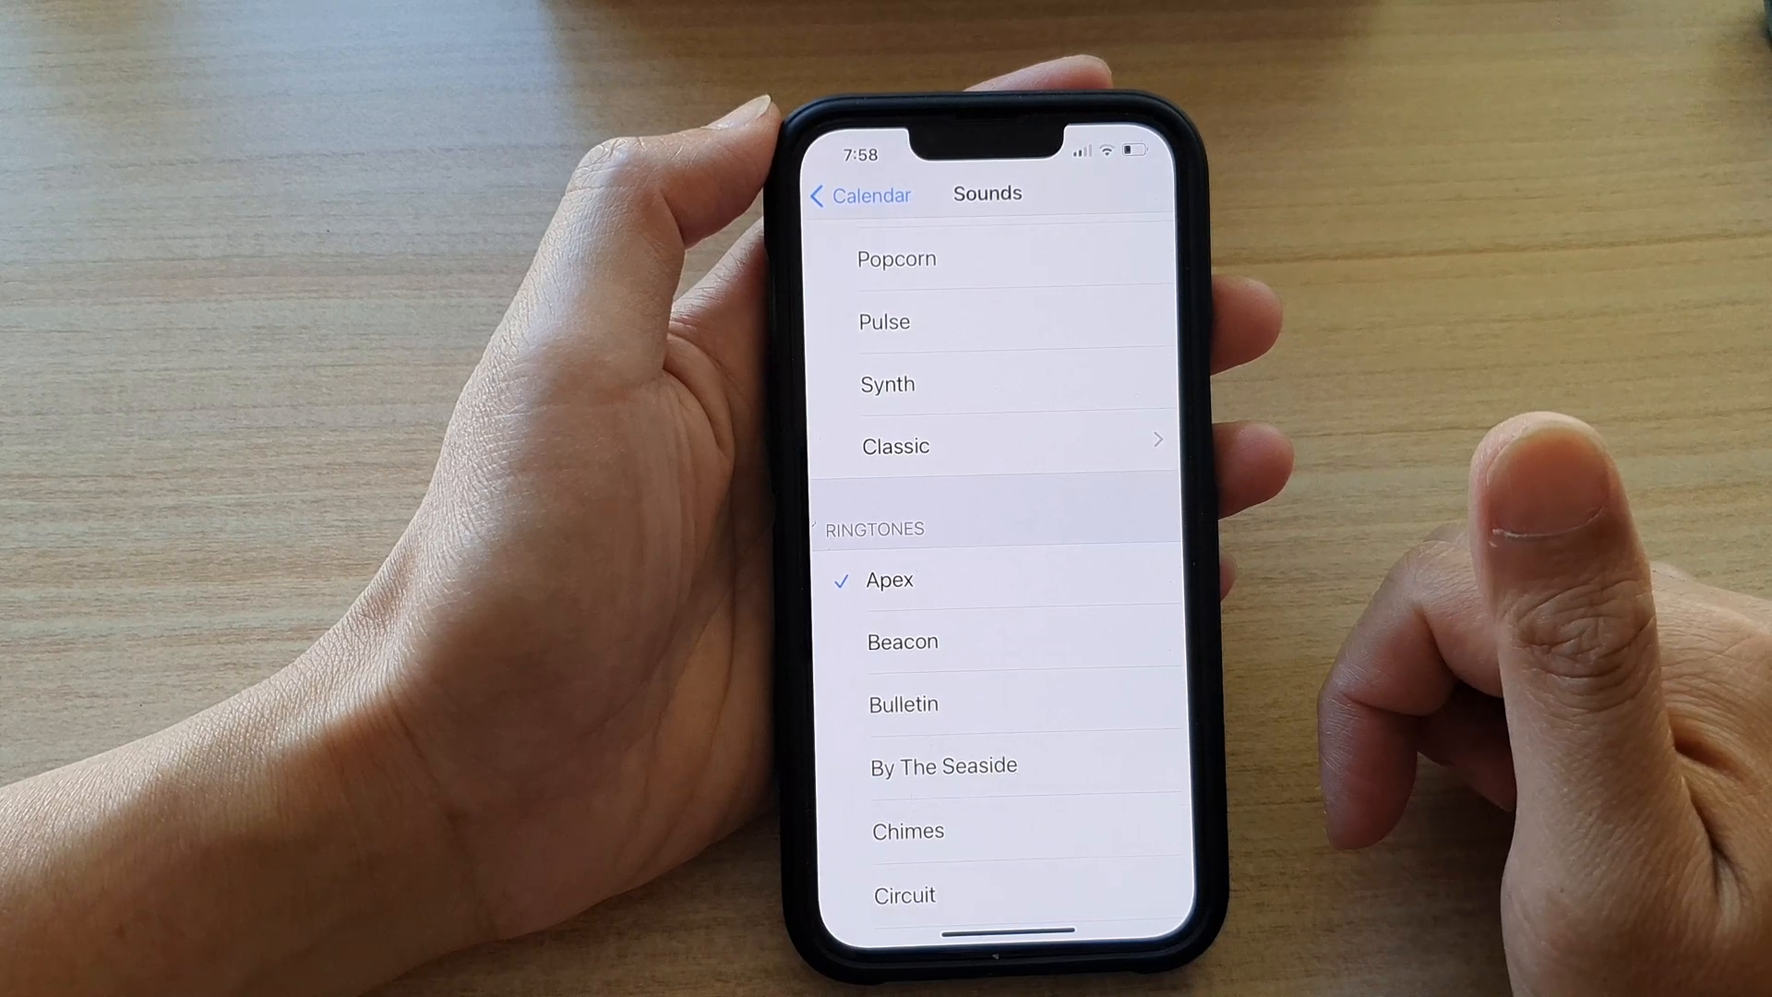
# Choose Bamboo as Calendar's alert tone and go back to its notification settings
pyautogui.click(902, 640)
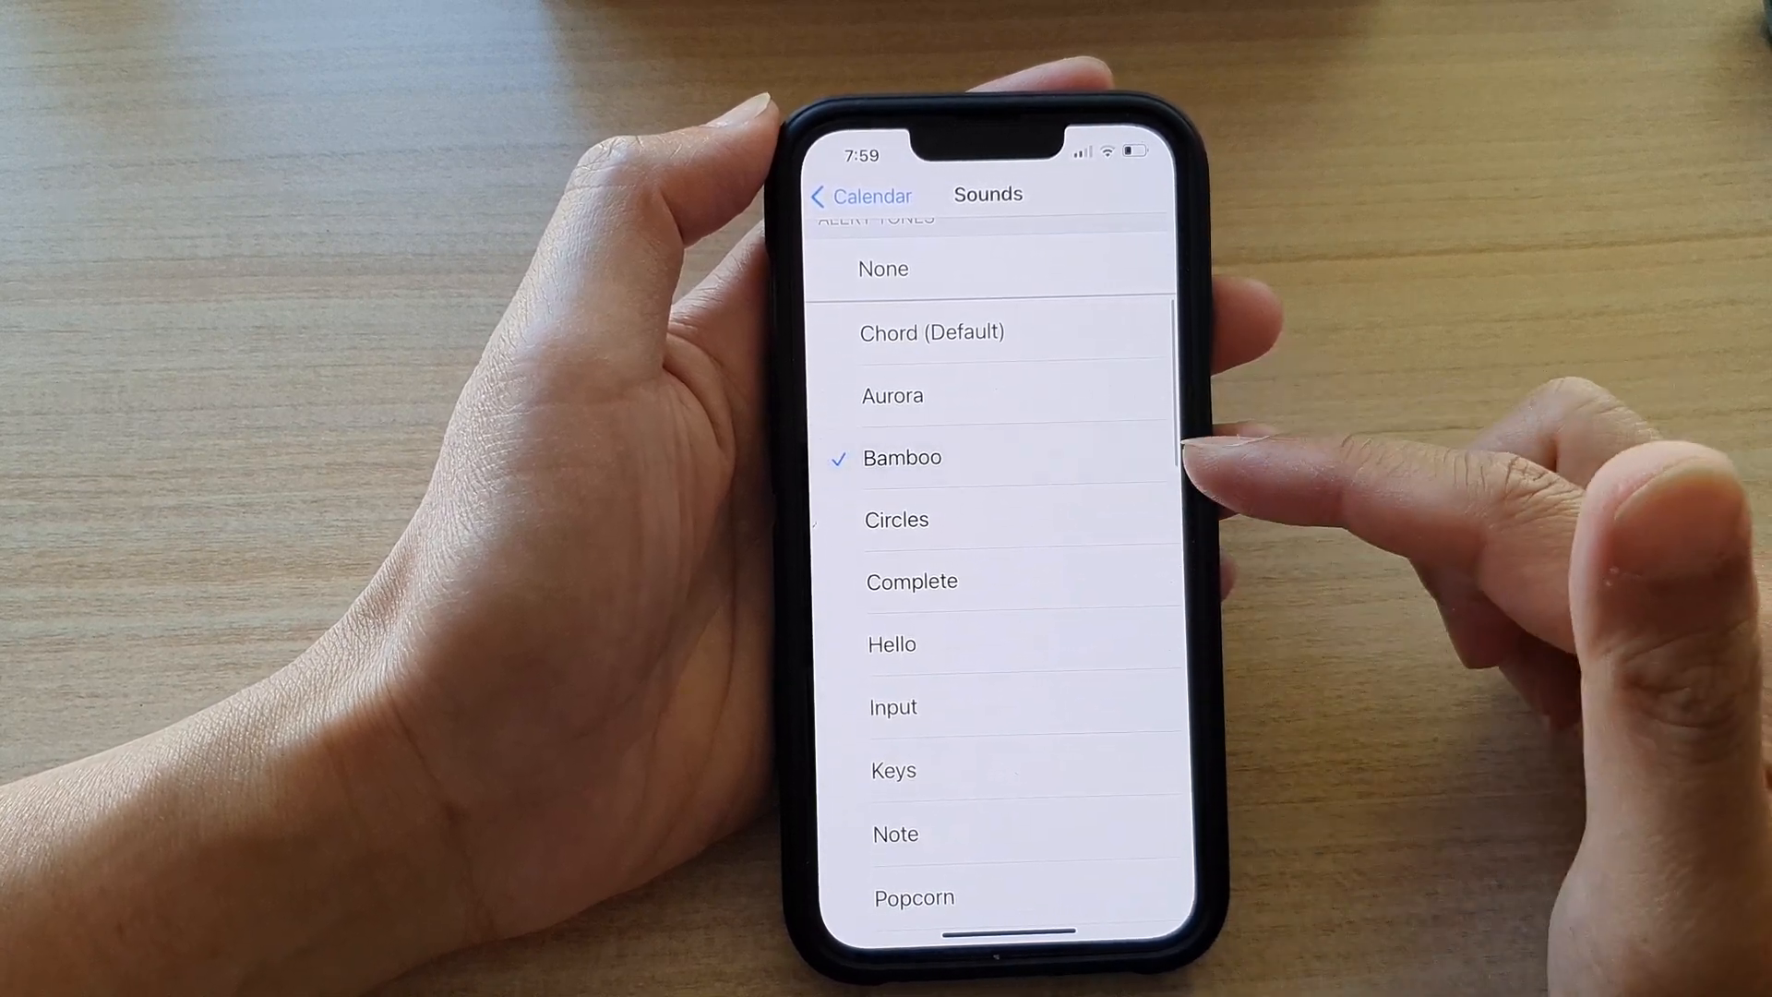
pyautogui.click(862, 194)
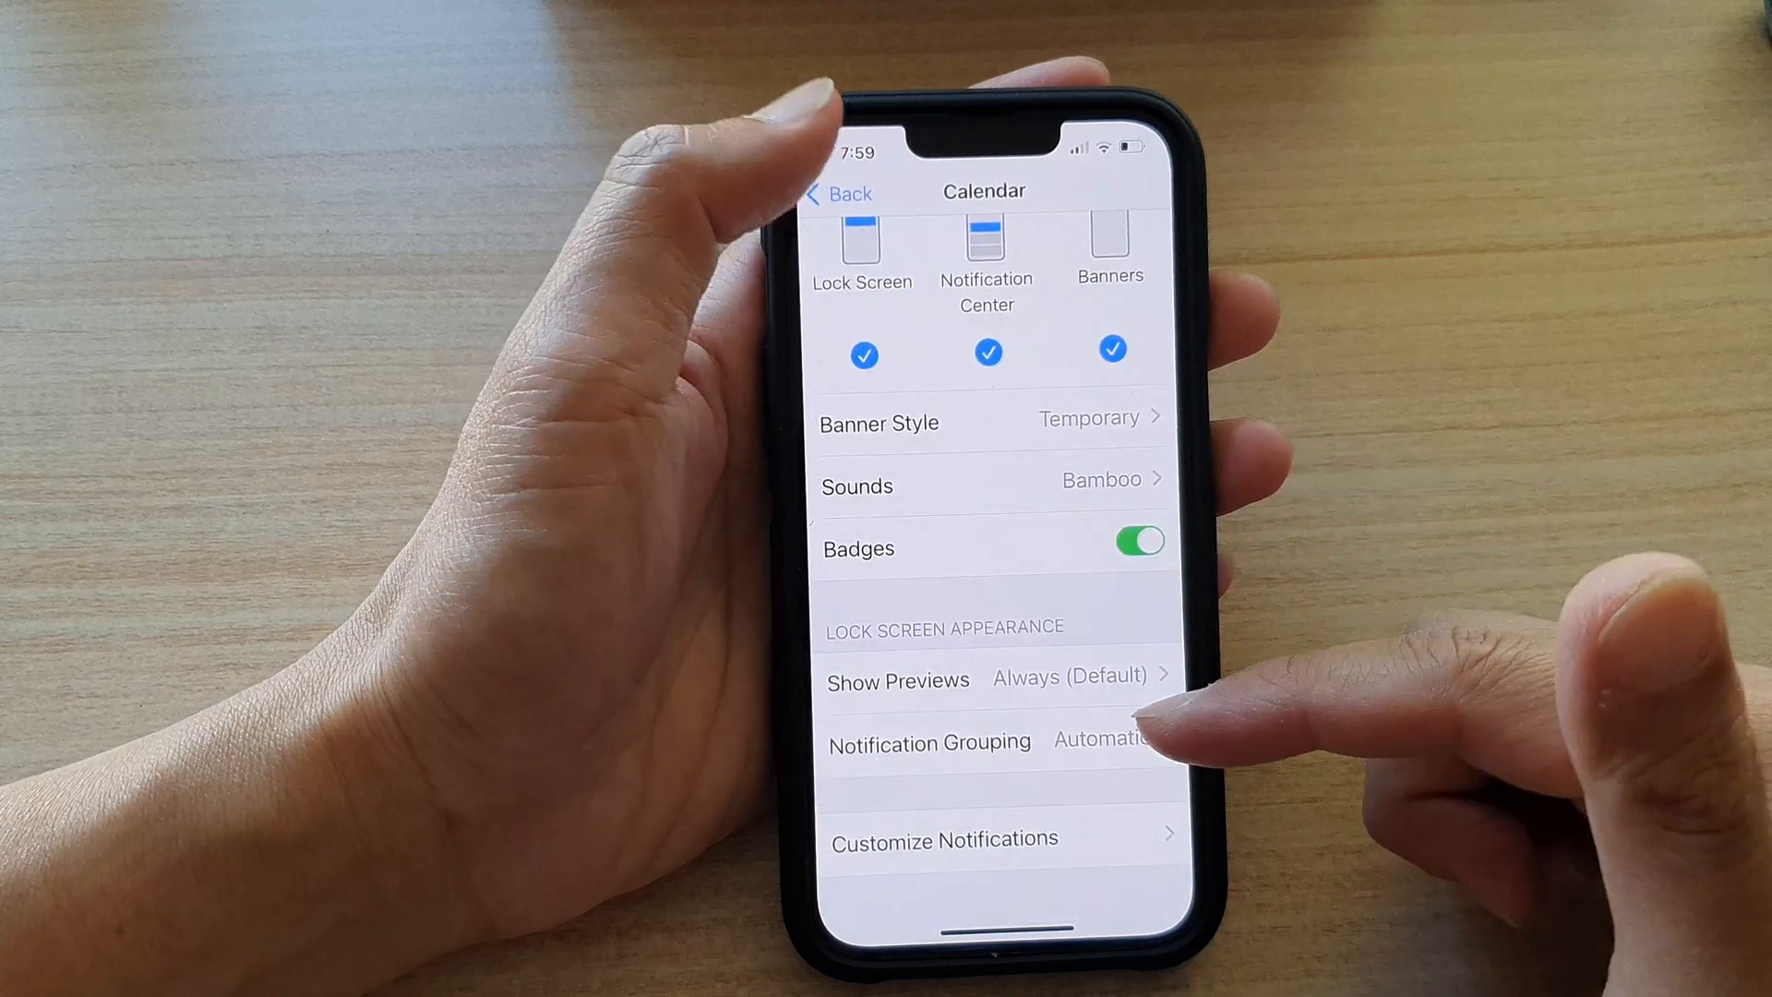